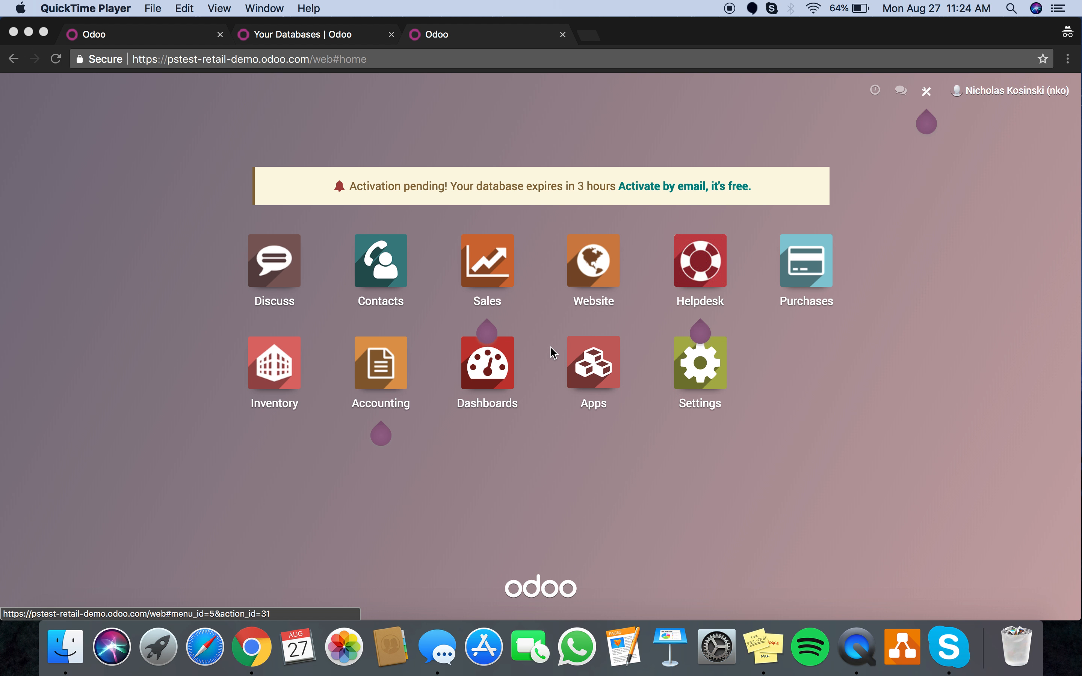
pyautogui.moveTo(184, 358)
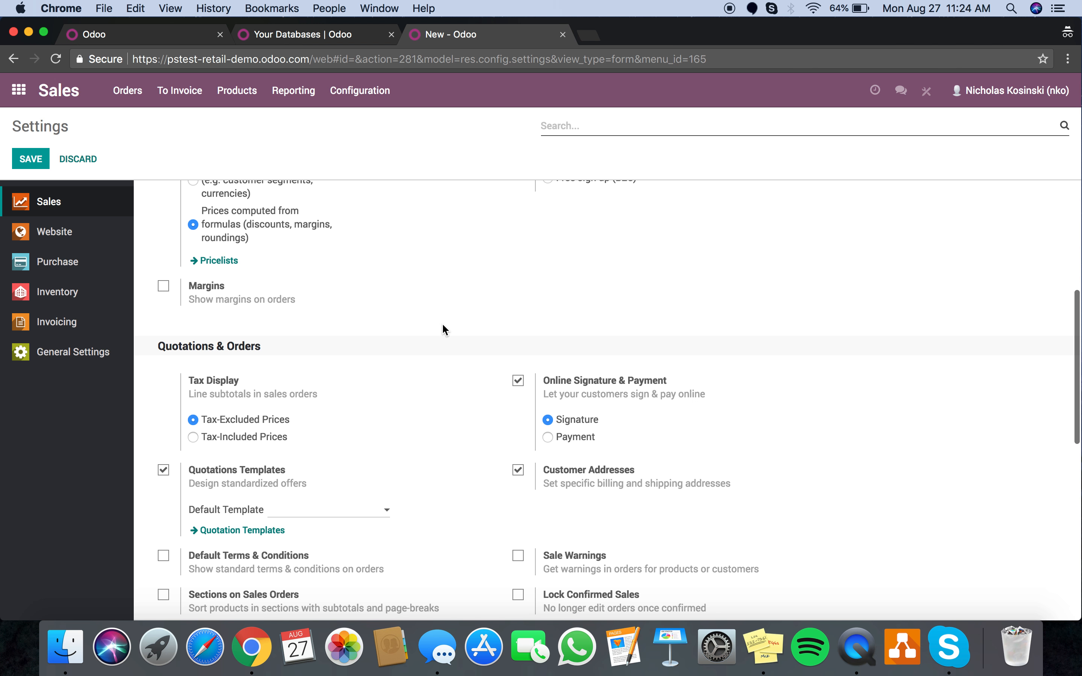
# Filter the settings by 'deliver' to show the Delivery Date option, left ticked.
pyautogui.write('deliver')
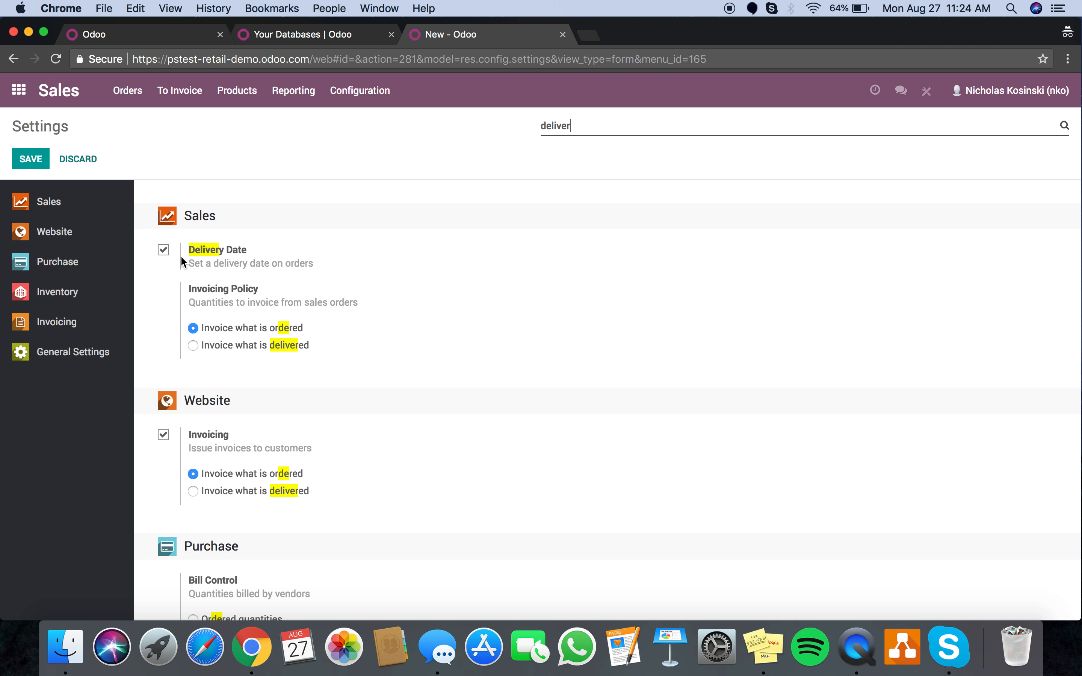
pyautogui.moveTo(167, 306)
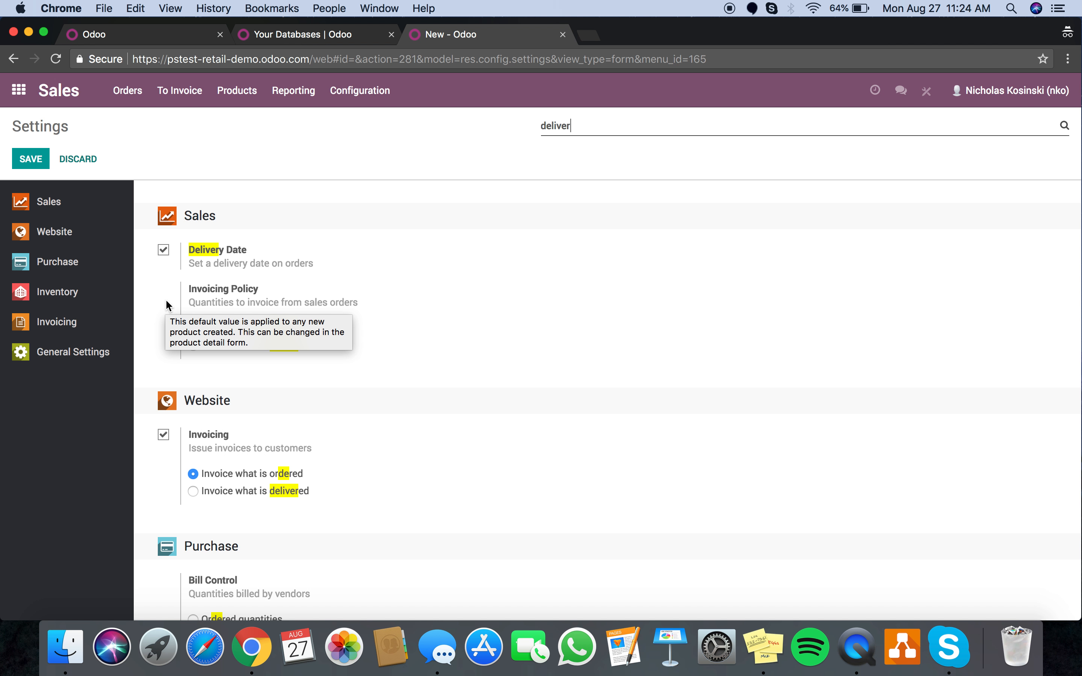
pyautogui.moveTo(377, 245)
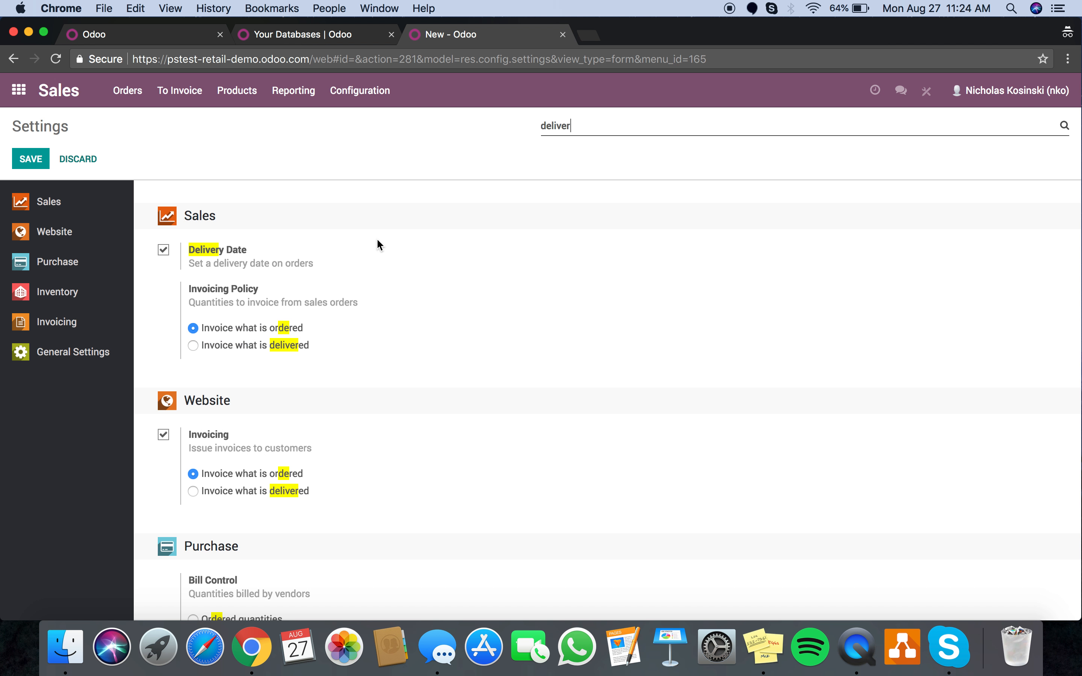
# Start a new quotation from the Quotations list.
pyautogui.click(127, 90)
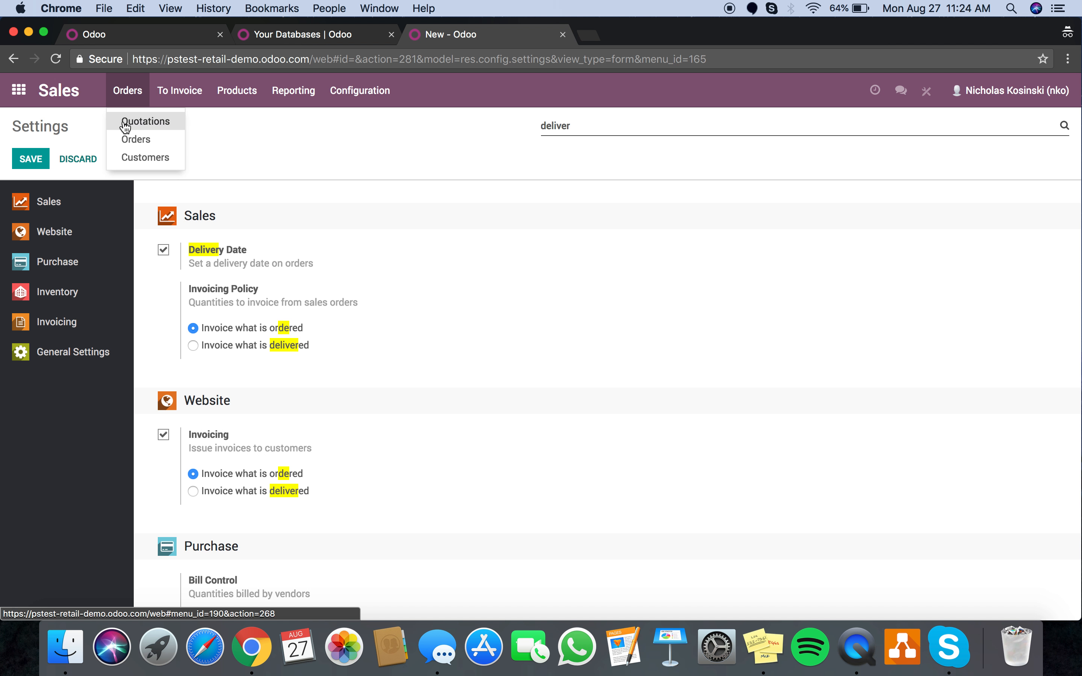
pyautogui.click(145, 122)
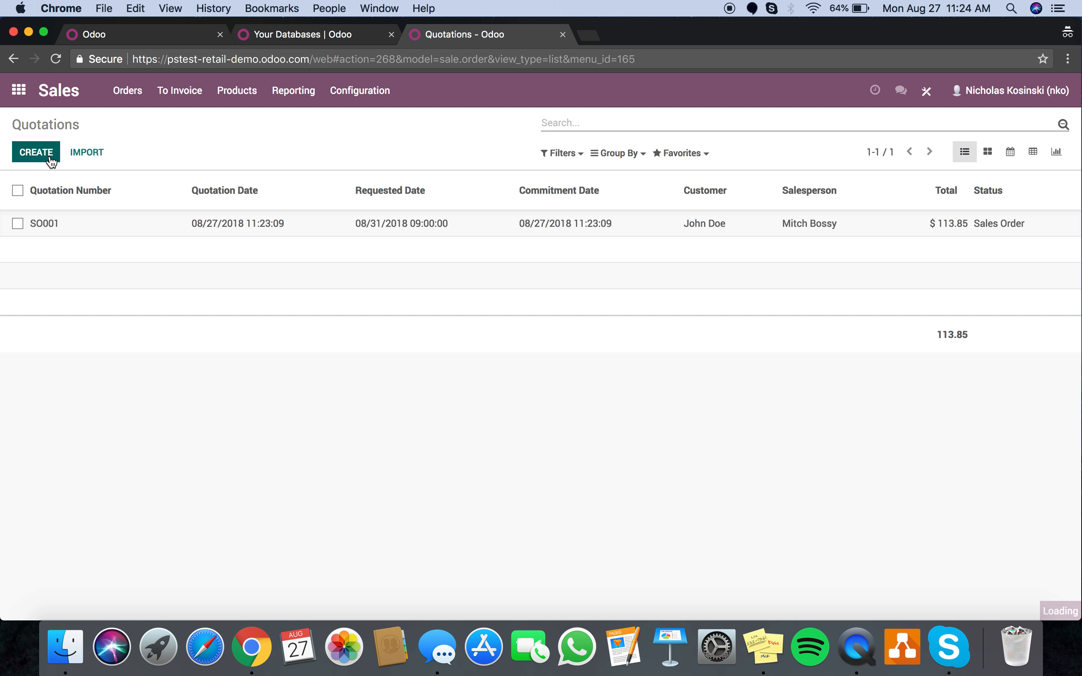
pyautogui.click(36, 153)
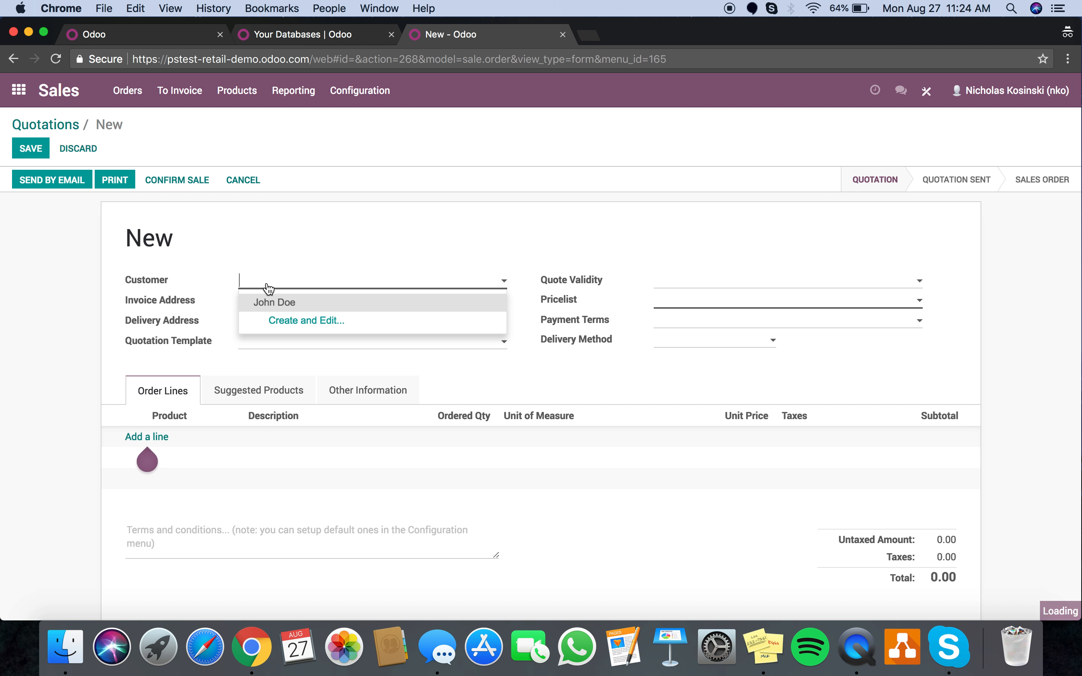
# Make John Doe the customer and add one [00012] Product X at $99, total $113.85.
pyautogui.click(274, 301)
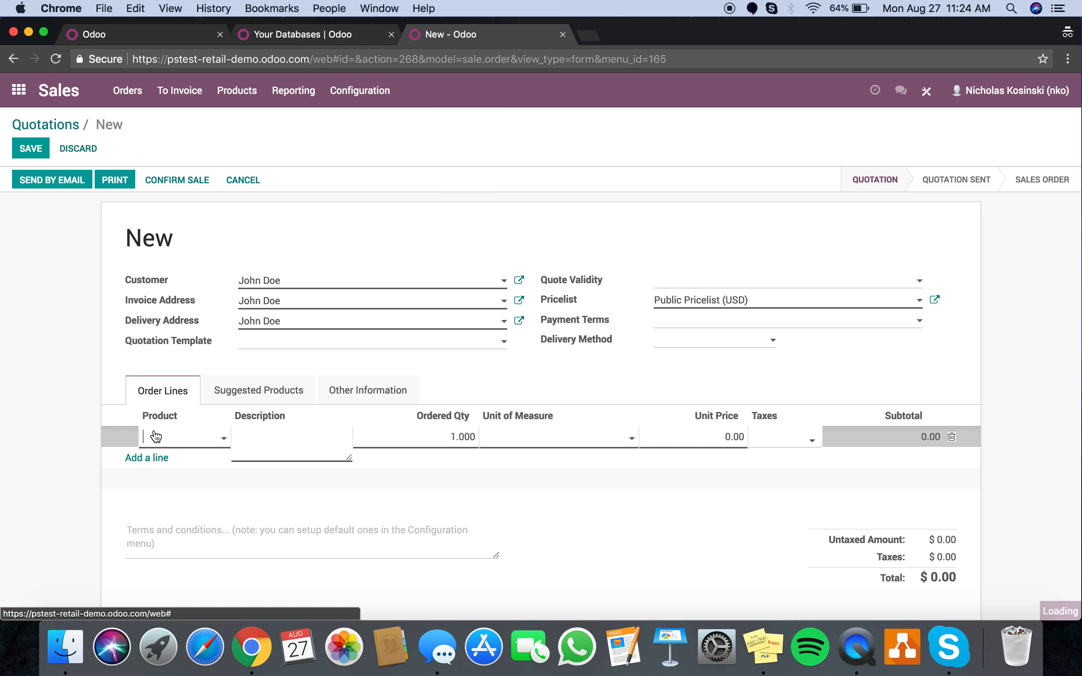
pyautogui.click(178, 436)
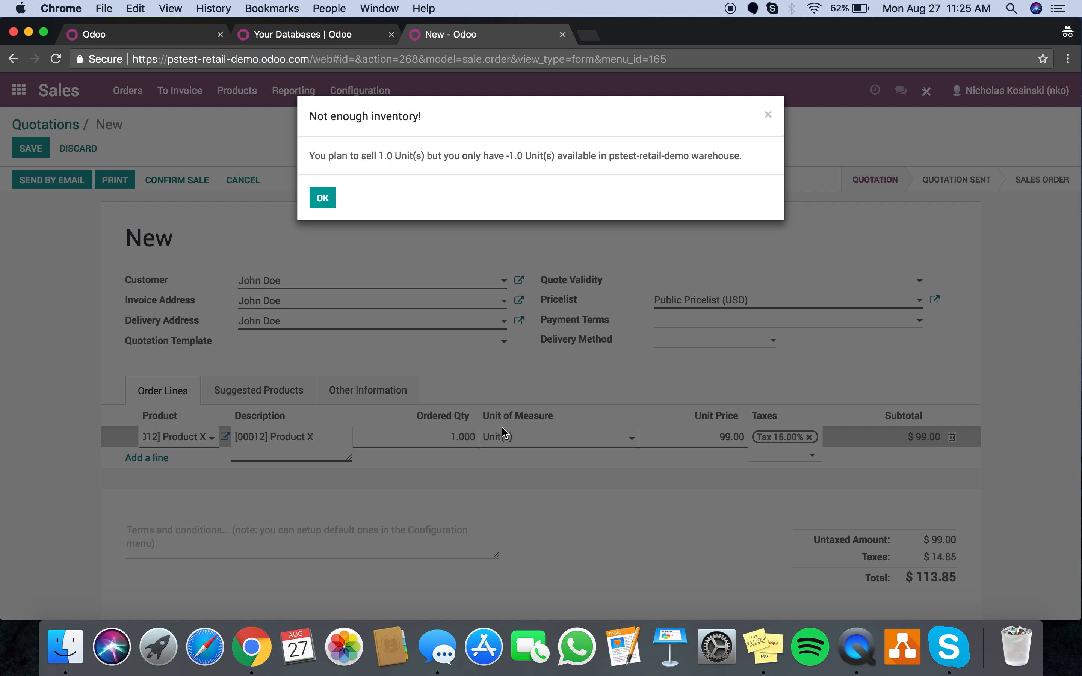
pyautogui.click(322, 197)
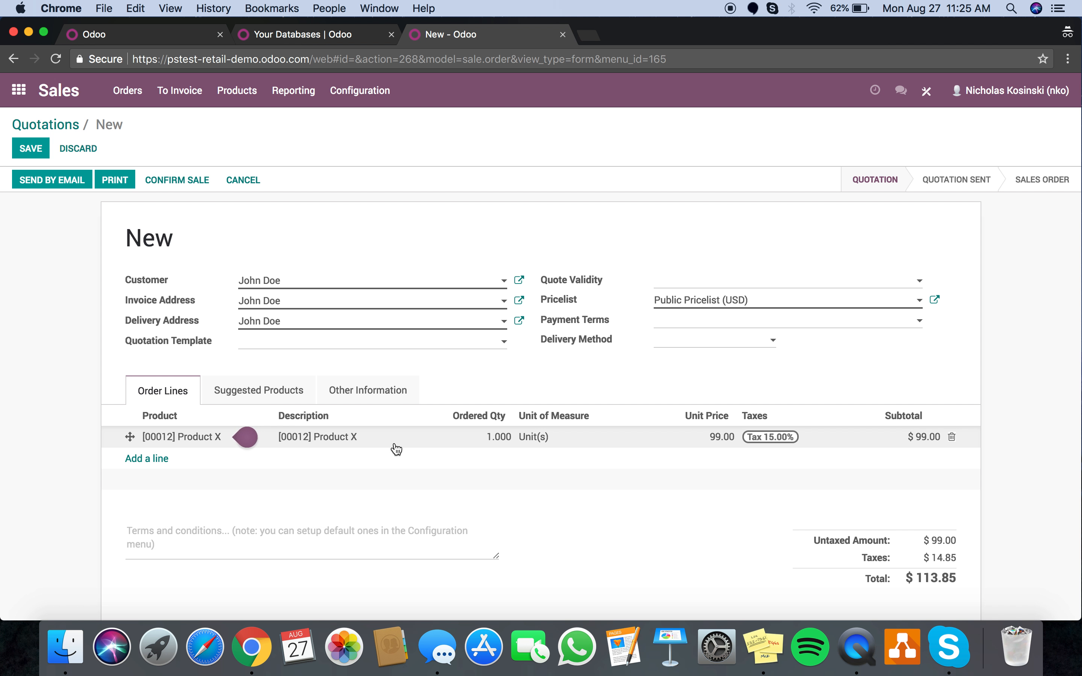
# Set the Requested Date under Other Information to 09/07/2018 18:30:00.
pyautogui.click(367, 390)
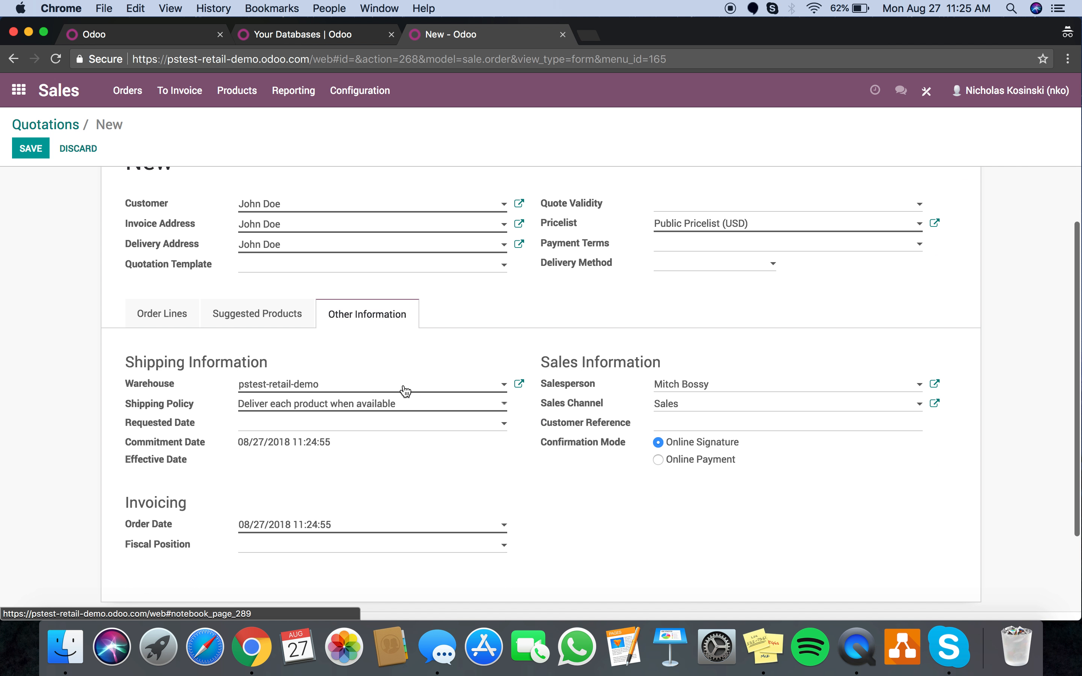
pyautogui.click(372, 422)
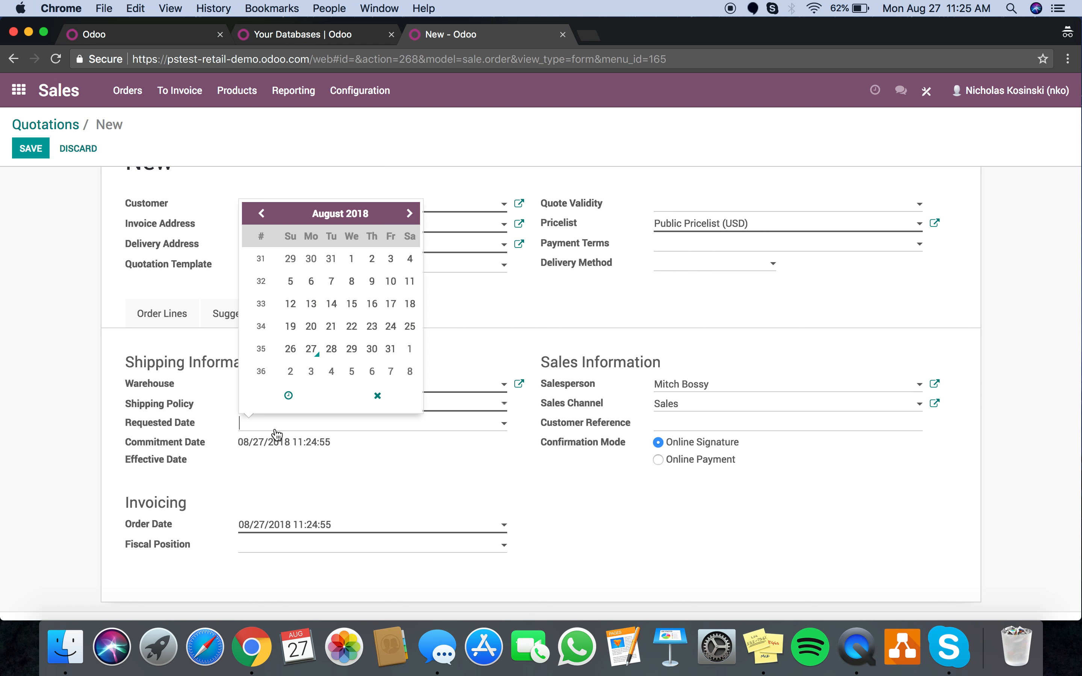
pyautogui.moveTo(371, 371)
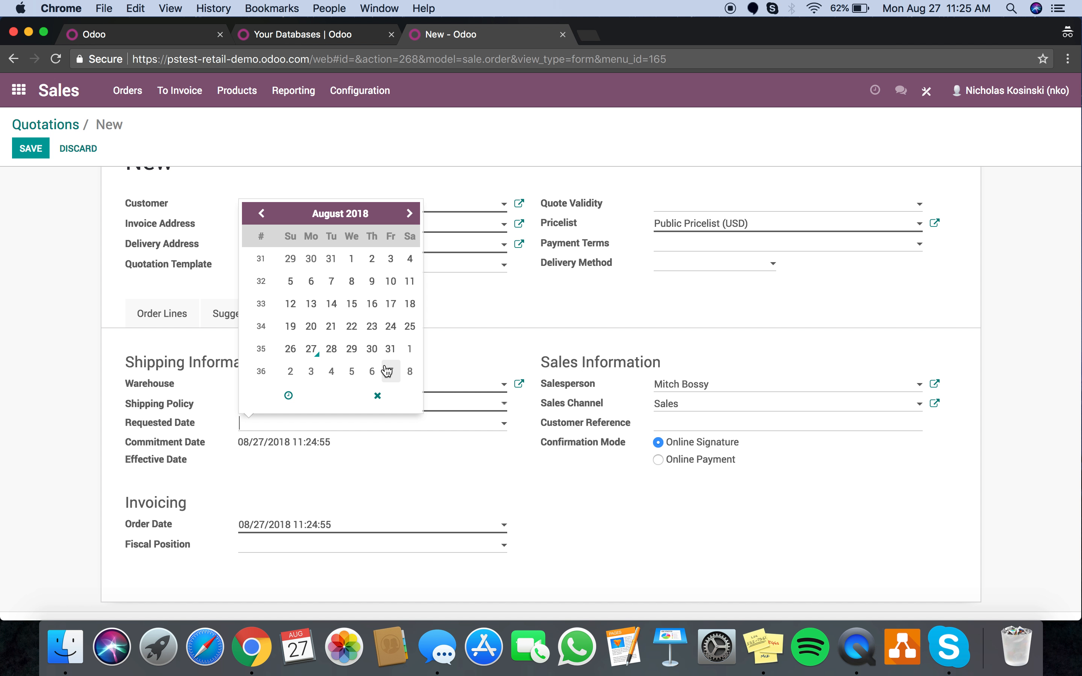
pyautogui.moveTo(390, 371)
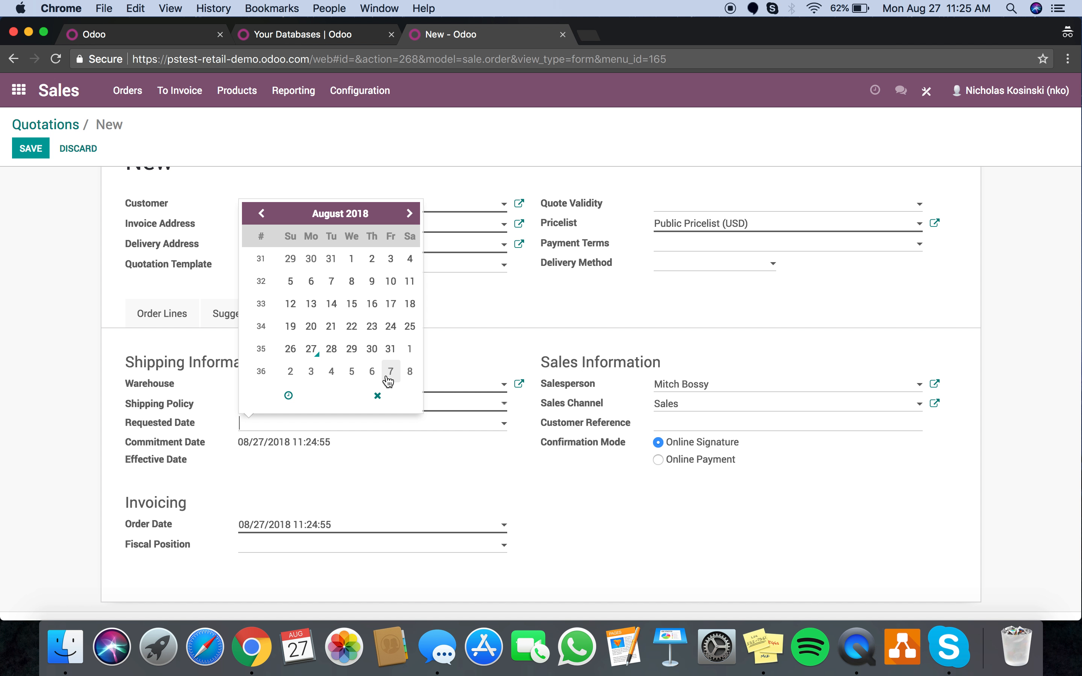
pyautogui.click(390, 371)
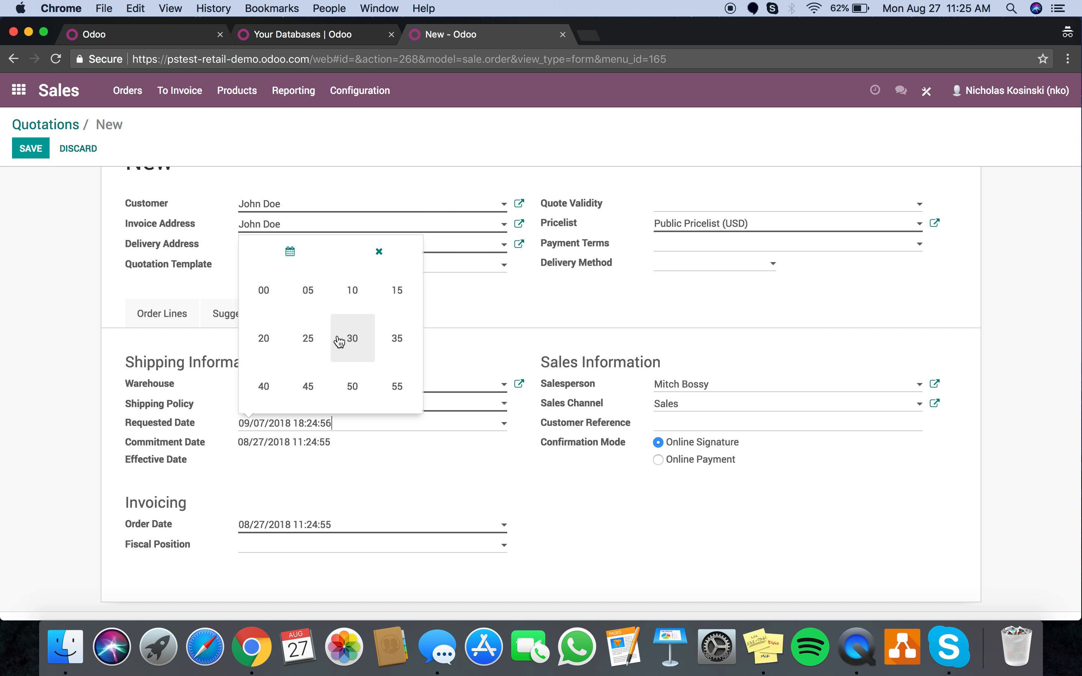
pyautogui.click(351, 339)
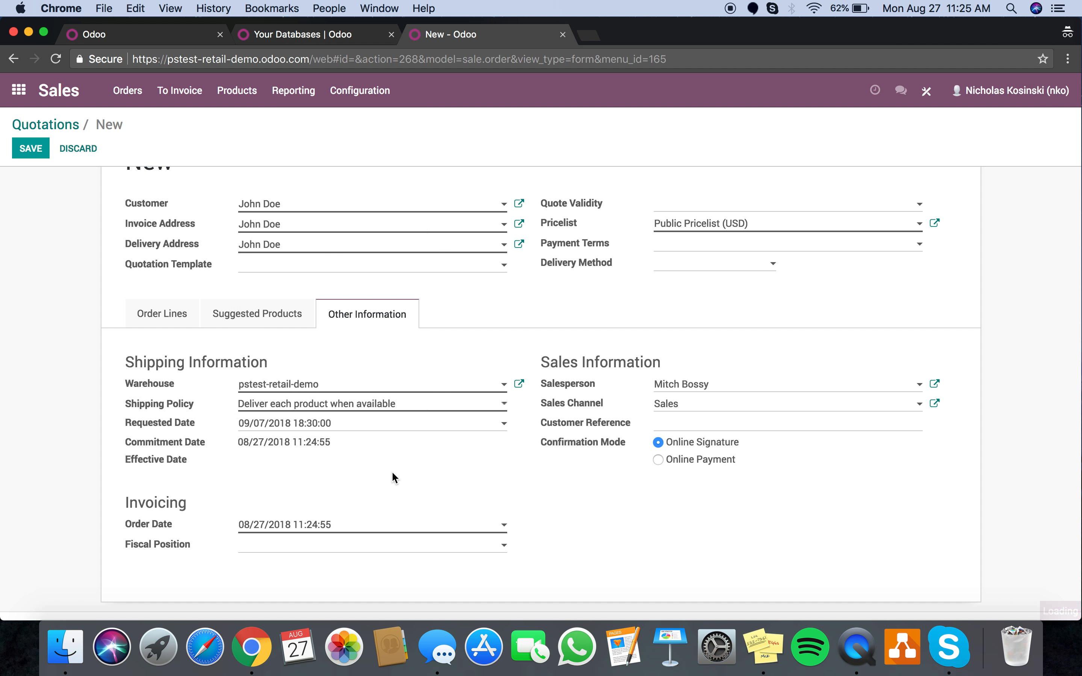
# Save the quotation as SO002 and confirm it as a sales order with one delivery.
pyautogui.click(30, 148)
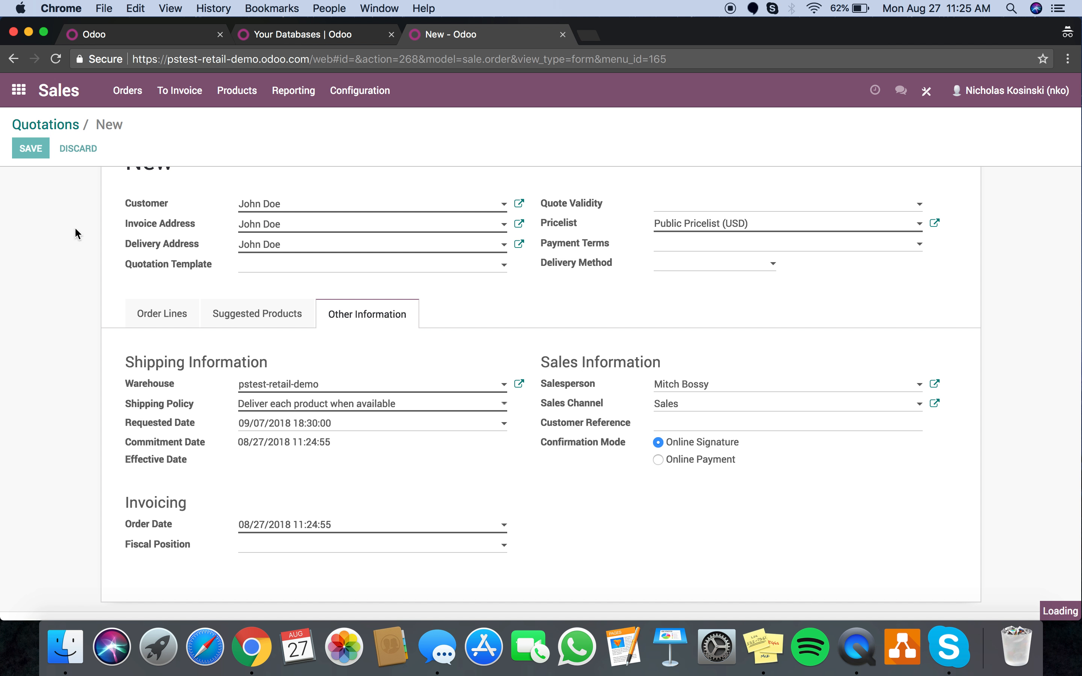
pyautogui.click(30, 147)
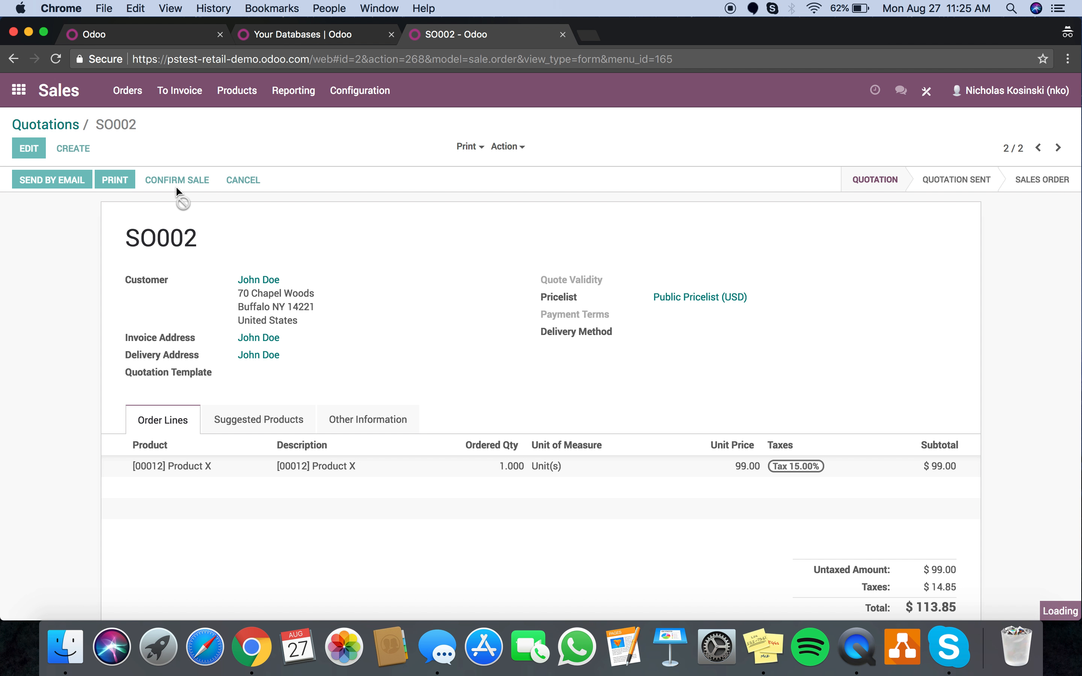
pyautogui.click(177, 179)
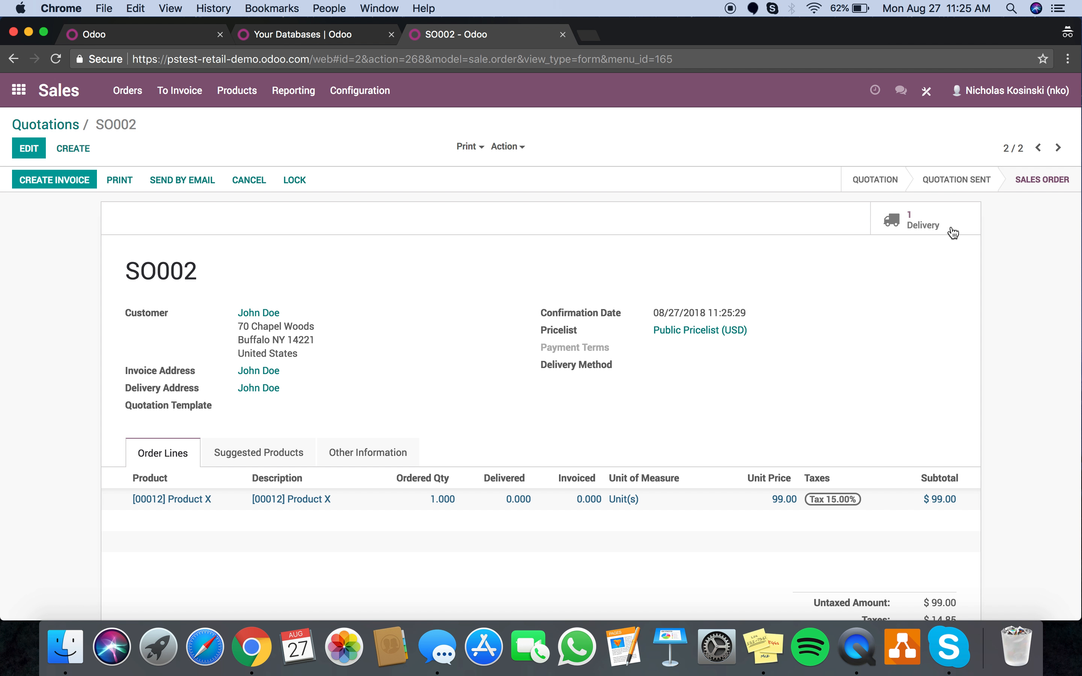
# Check delivery WH/OUT/00002 shows scheduled date 09/07/2018 18:30:00, then return home.
pyautogui.click(922, 219)
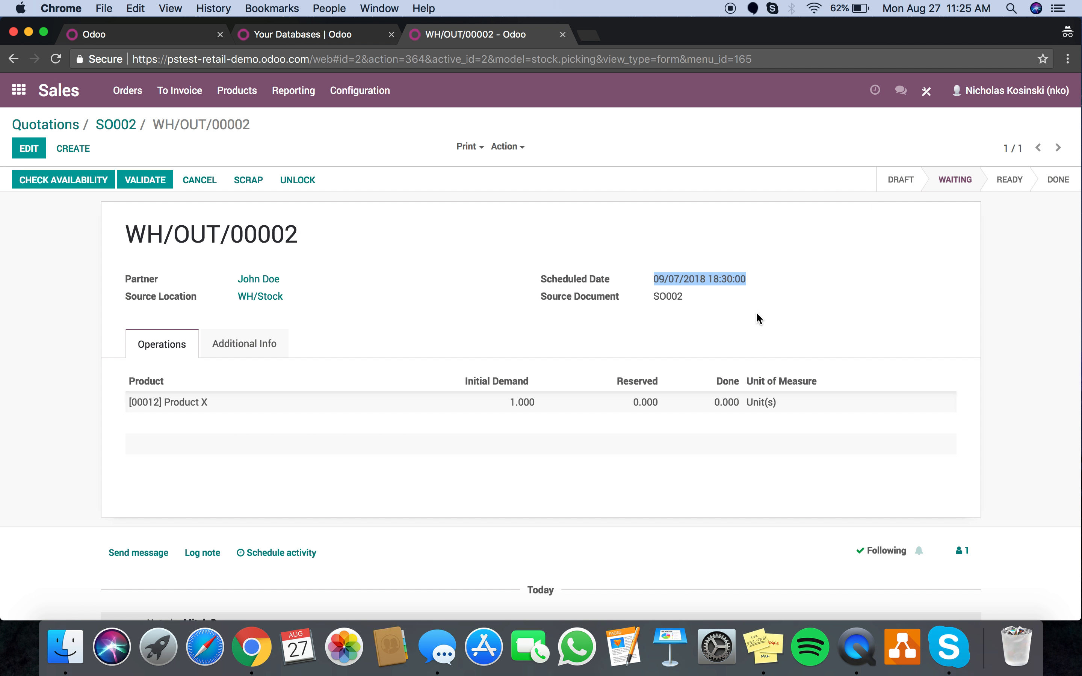
pyautogui.moveTo(752, 335)
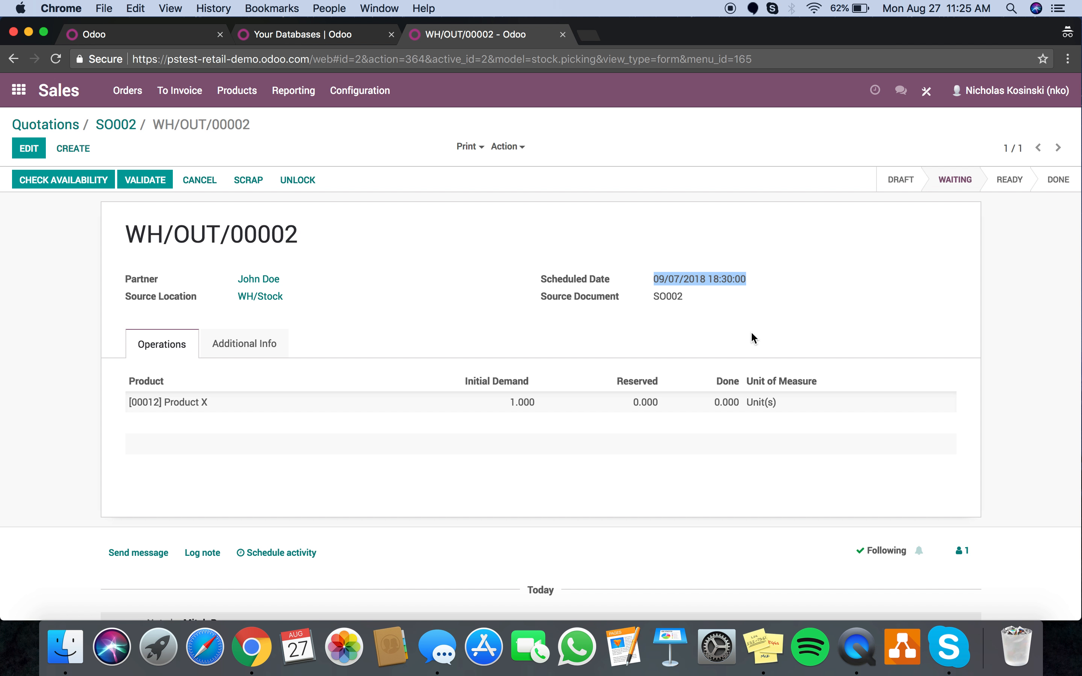
pyautogui.moveTo(127, 90)
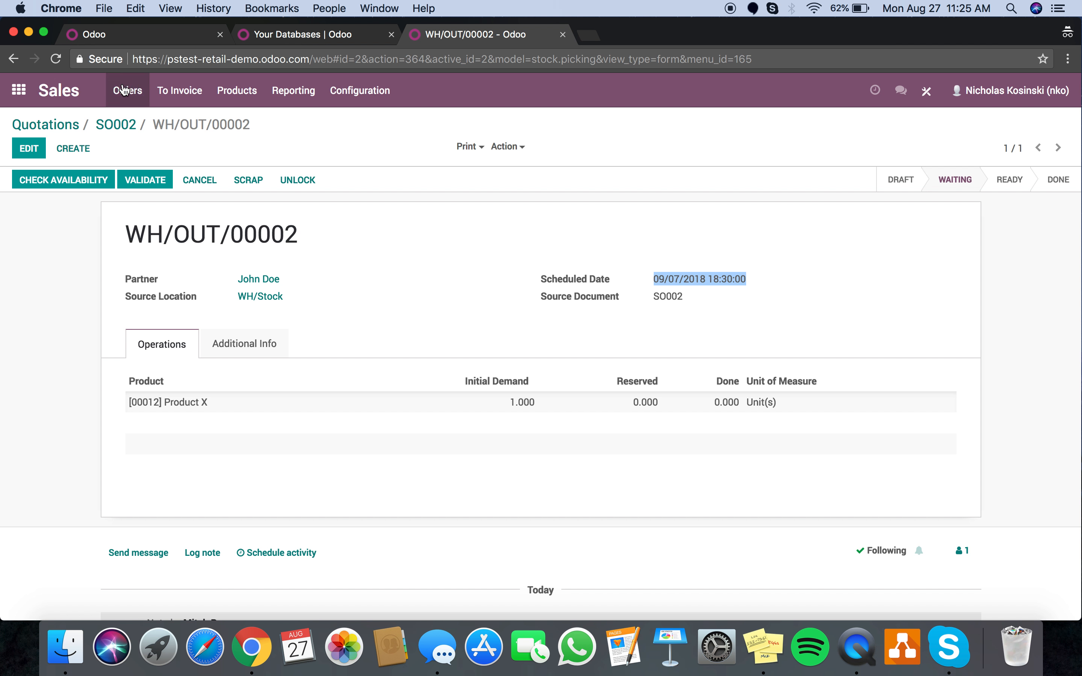
pyautogui.click(18, 90)
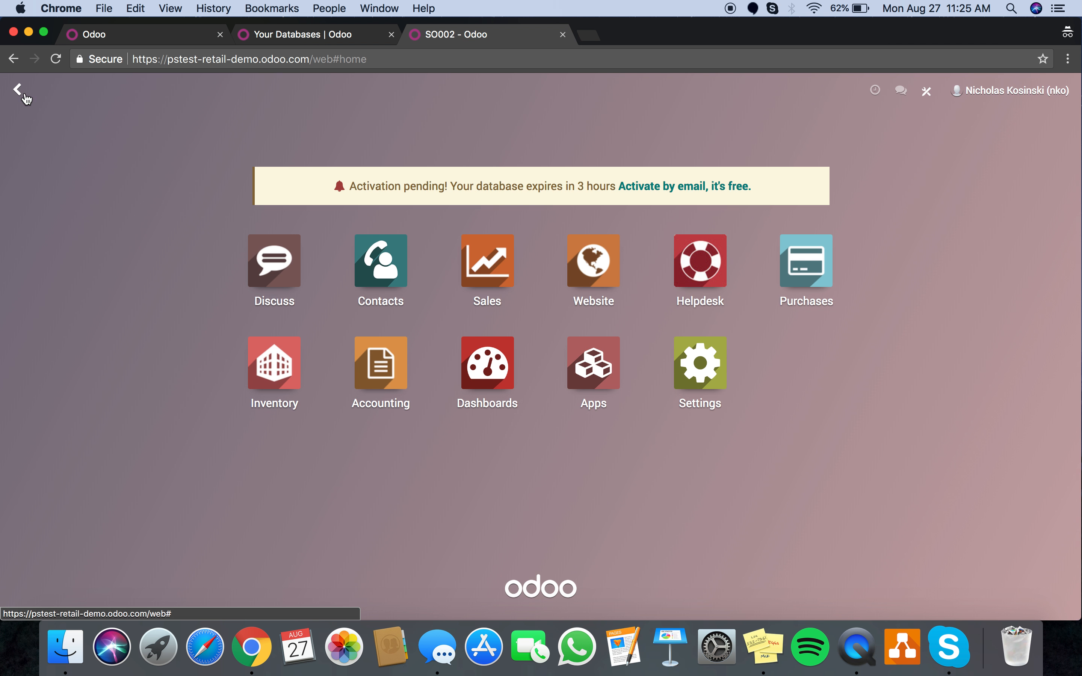